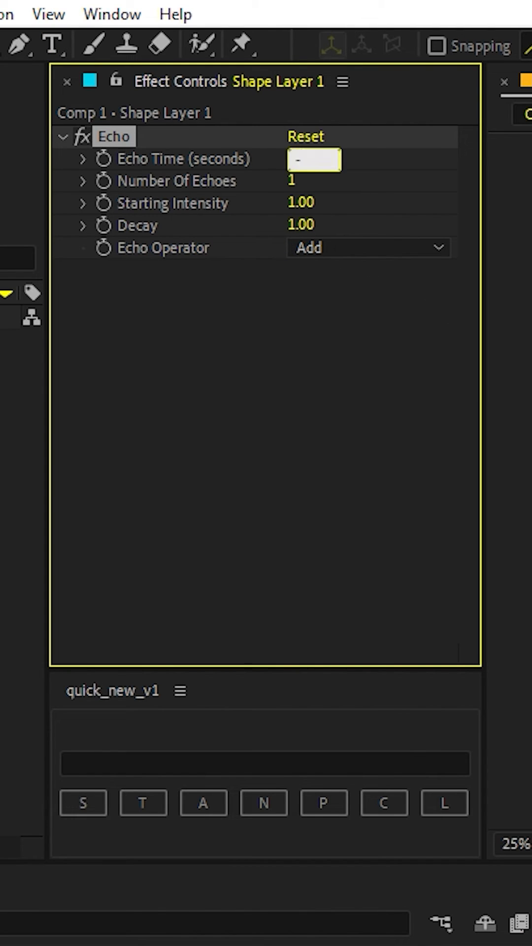
text(-0.0)
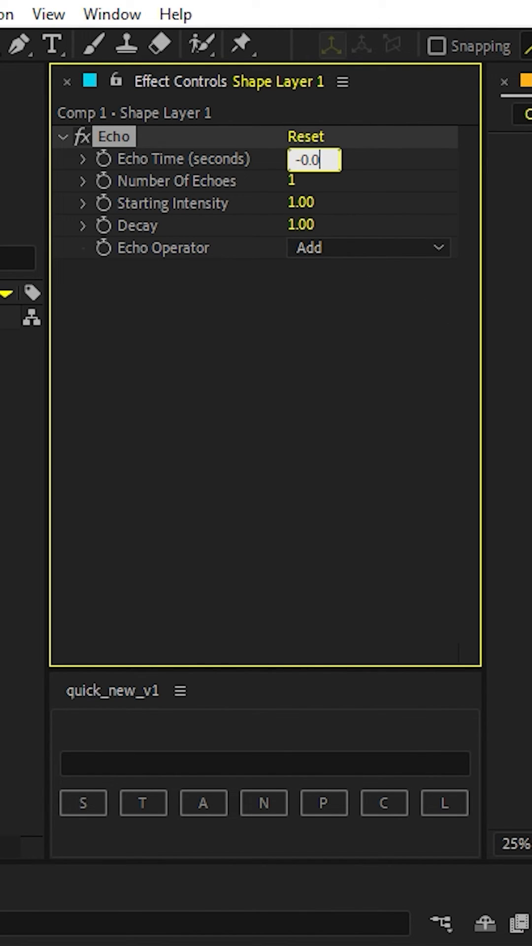